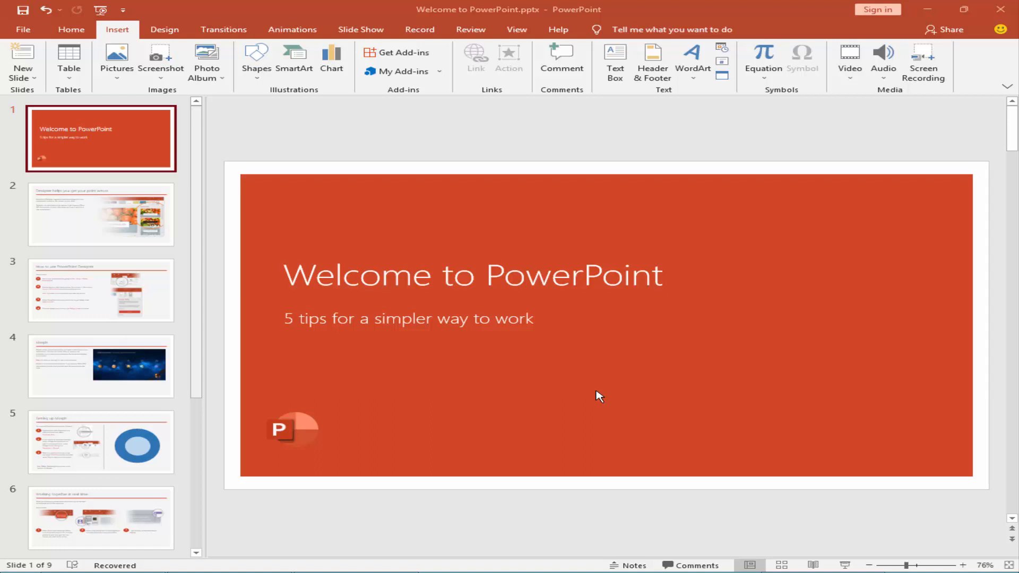
mouse_move(412, 208)
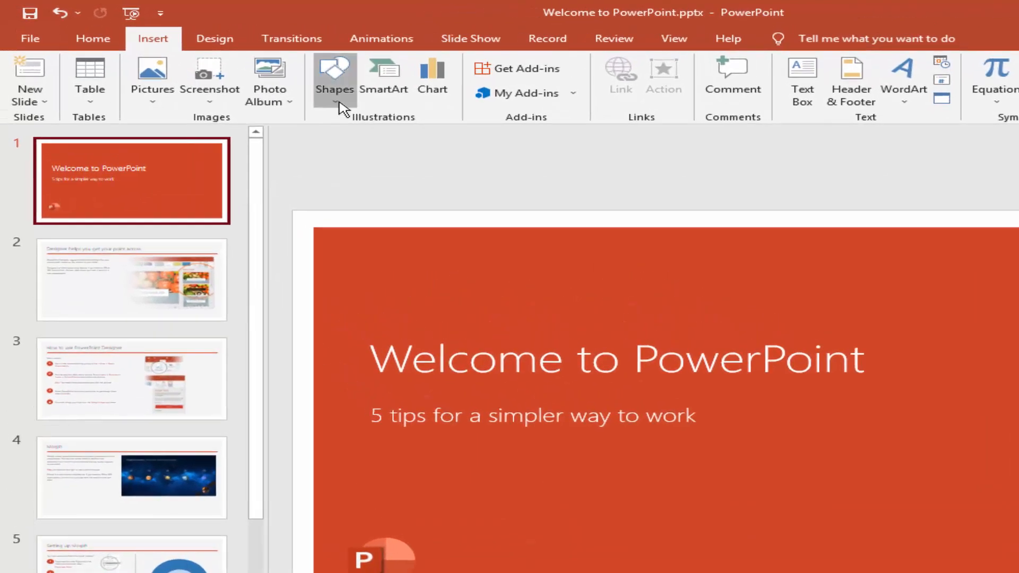
- Draw a blue pentagon block-arrow shape near the top-left of the title slide
click(334, 82)
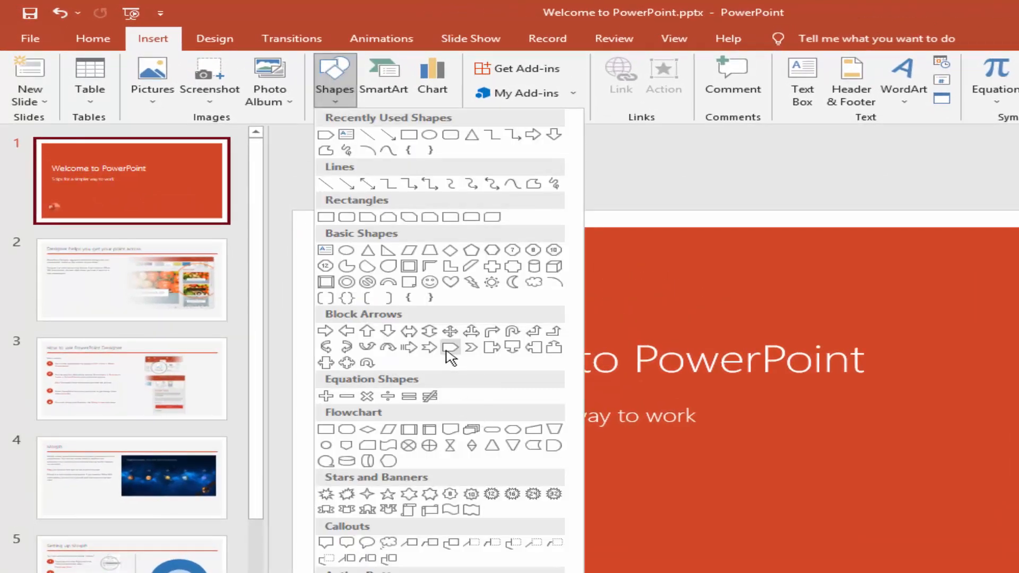
click(450, 348)
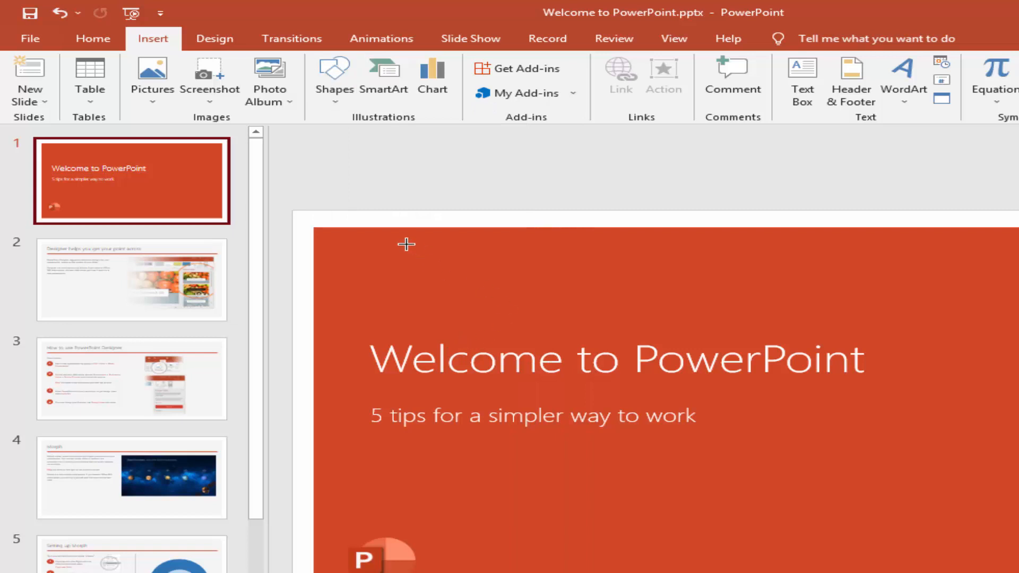
drag(407, 244, 584, 306)
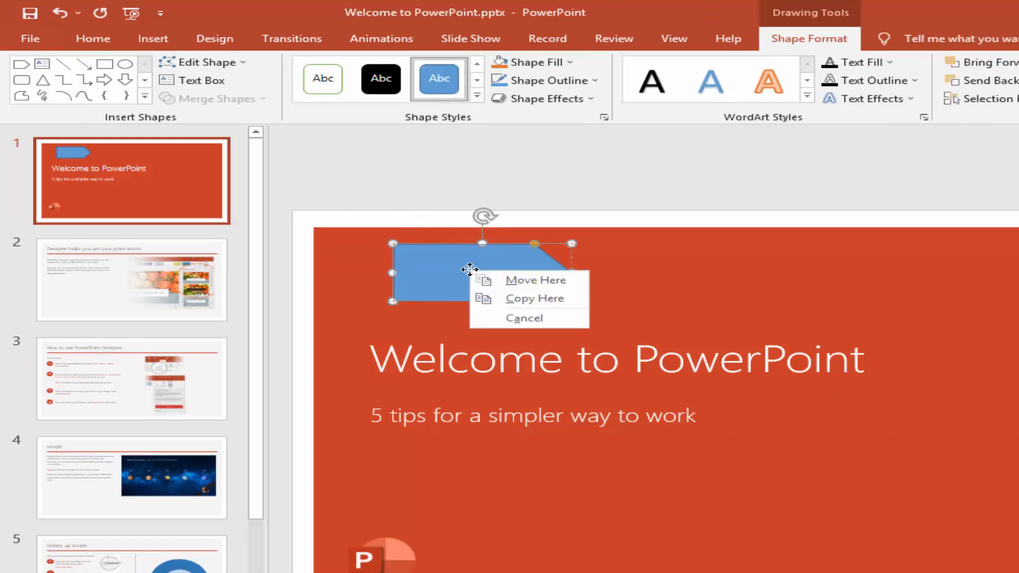
- Label the arrow 'Next Page' in large bold white text and give it a raised bevel effect
click(534, 279)
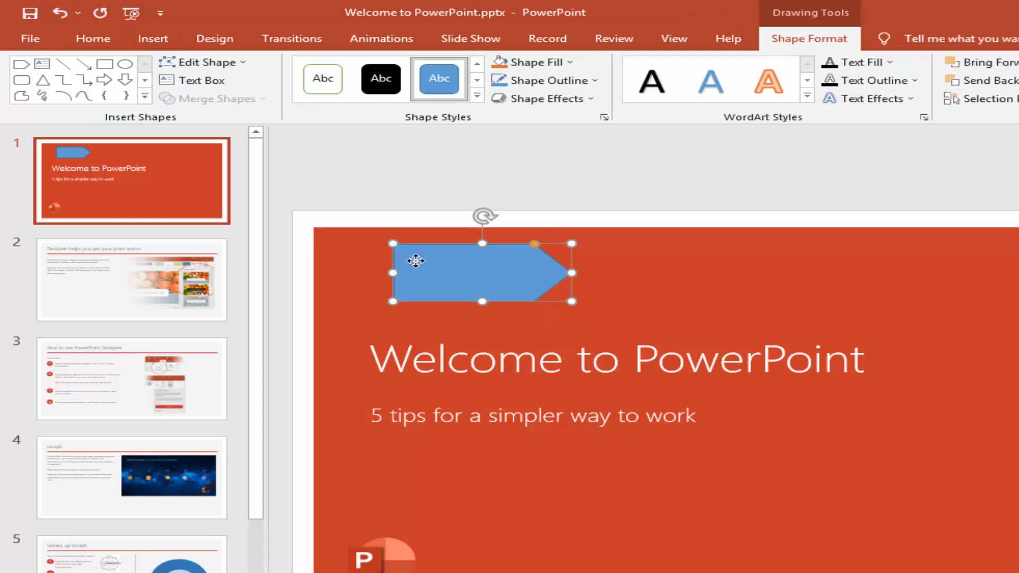
double_click(468, 272)
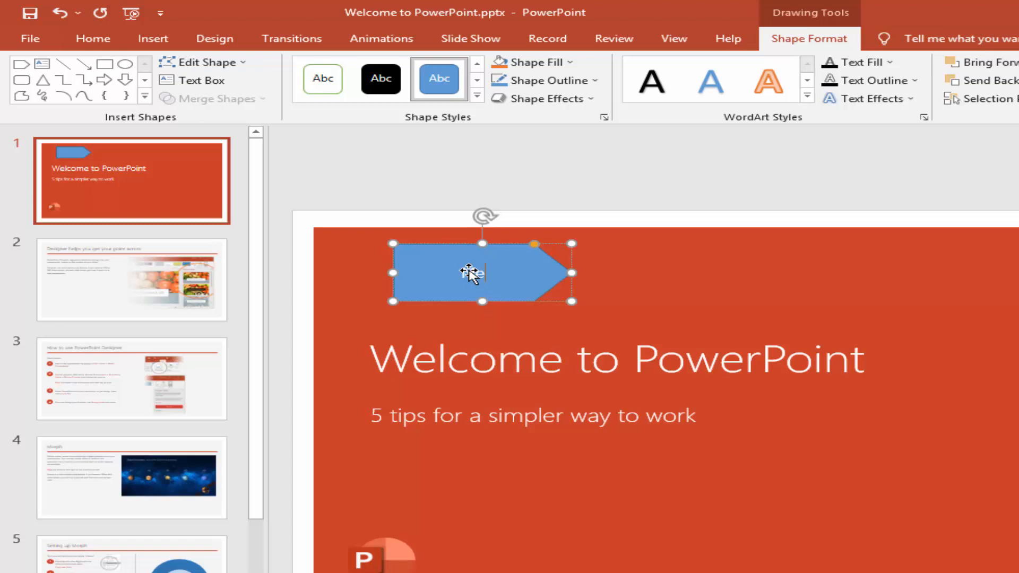
text(Next Page)
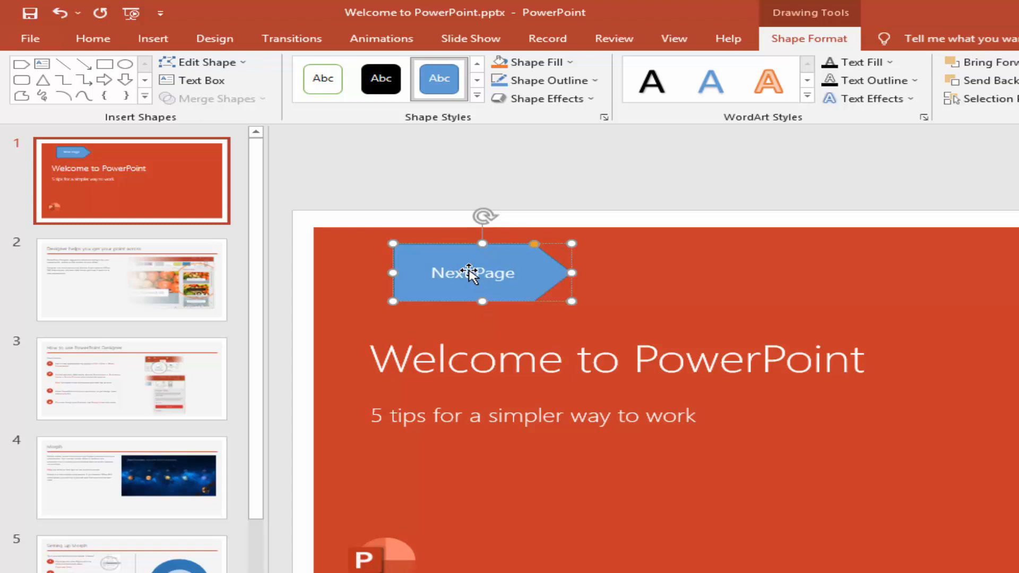
double_click(472, 272)
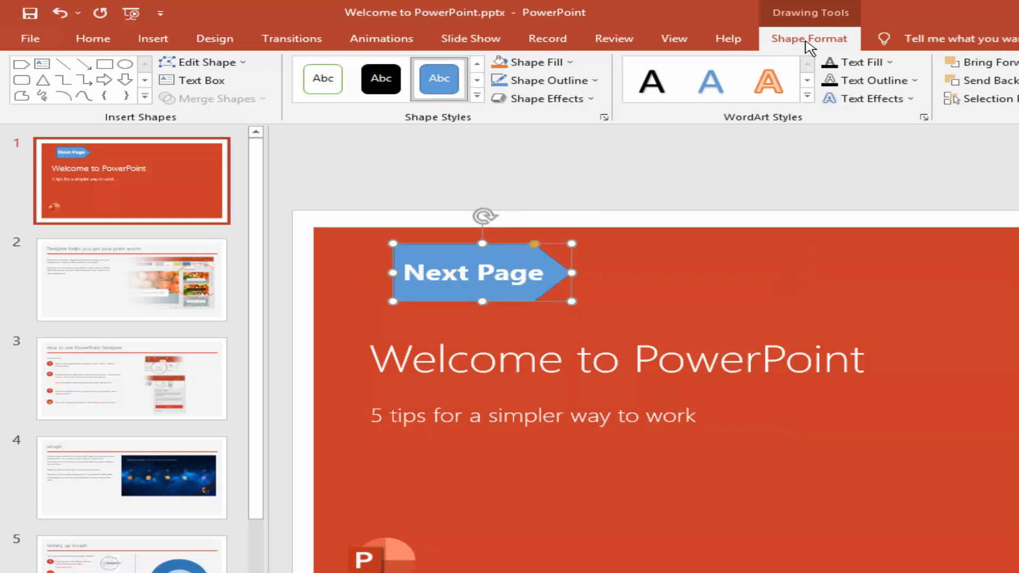
click(542, 97)
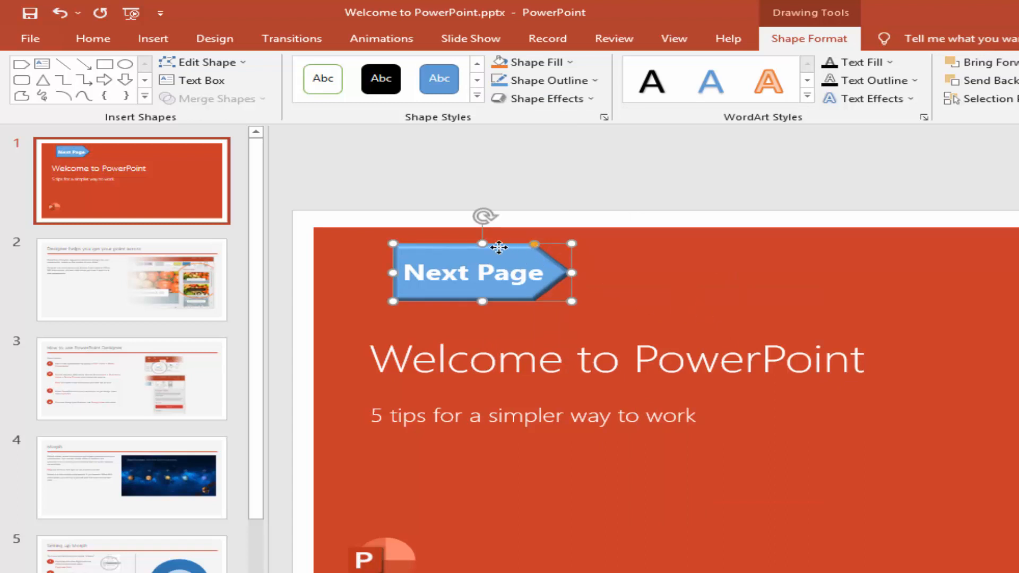
click(152, 38)
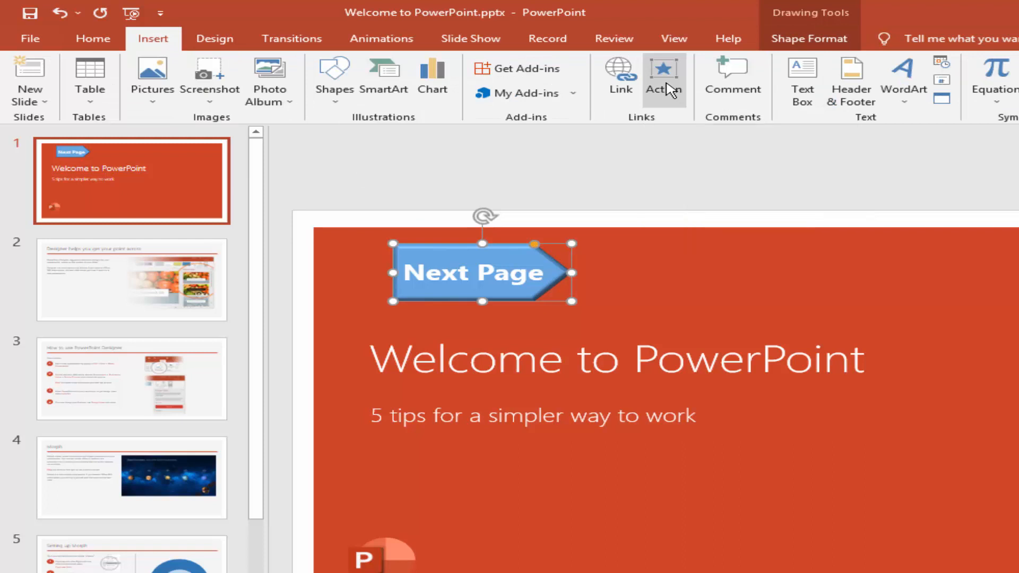
- Set the arrow's click action to hyperlink to slide 2, Designer helps you get your point across
click(664, 77)
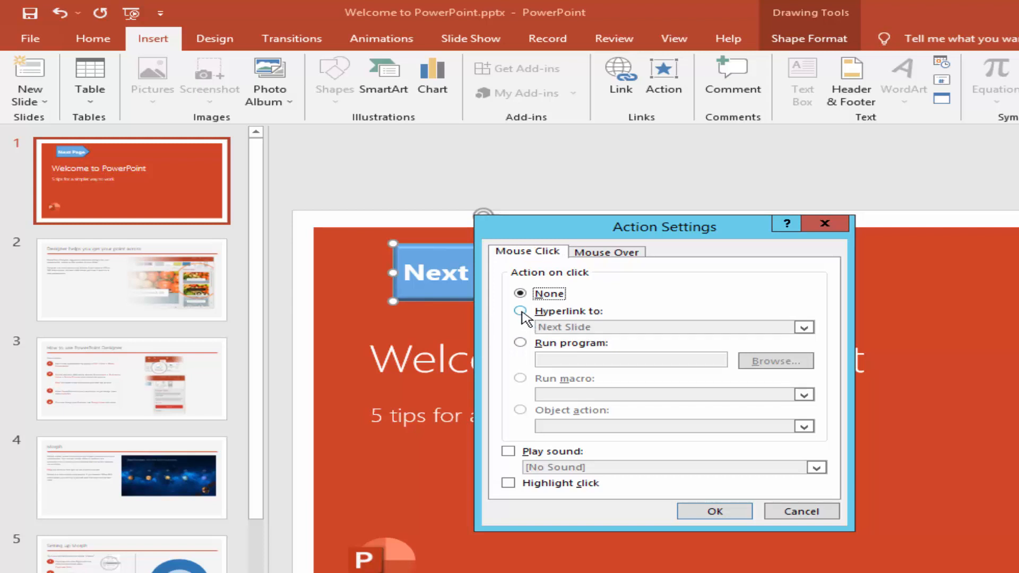
click(520, 311)
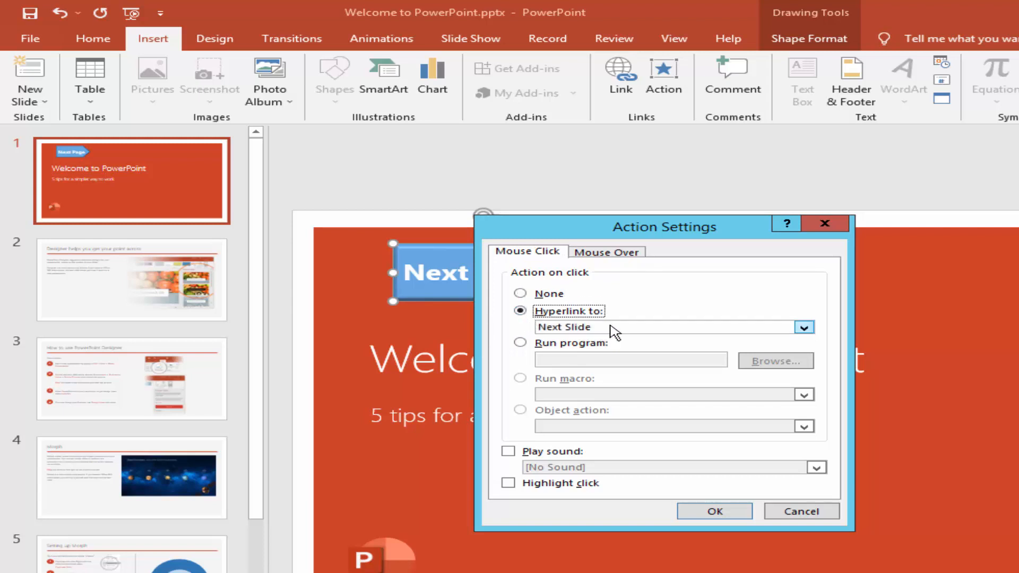
click(803, 327)
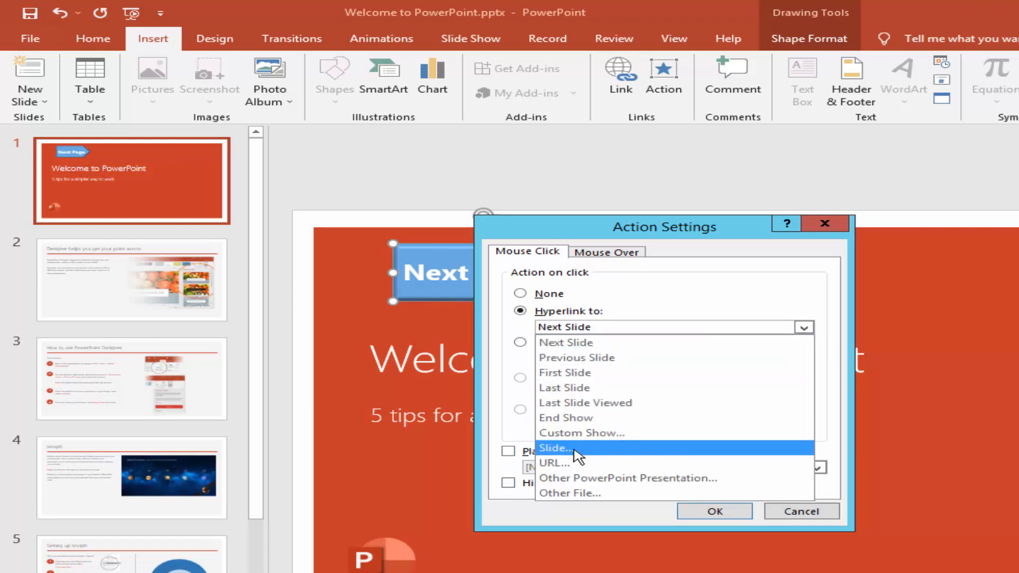
click(555, 448)
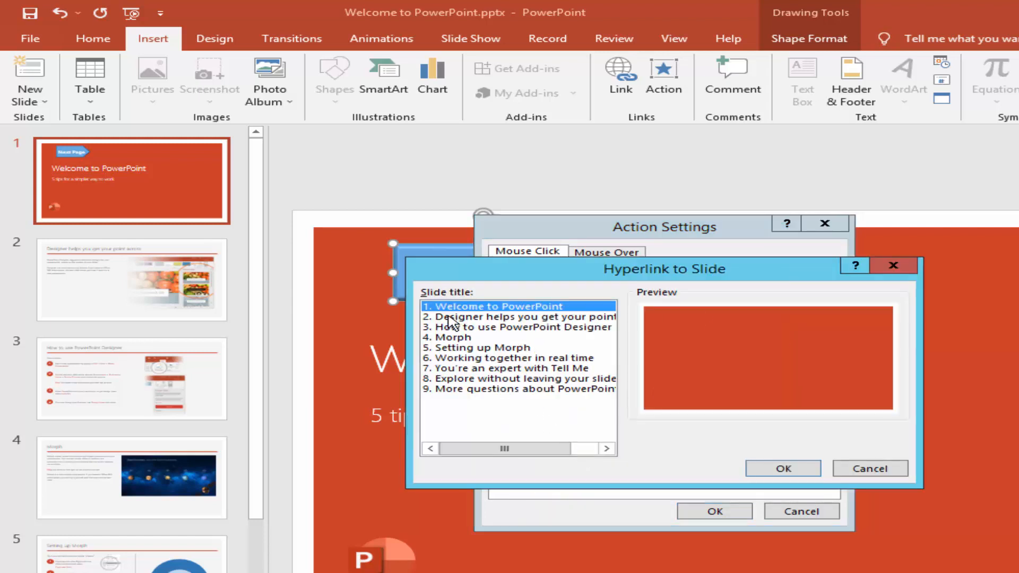
click(514, 317)
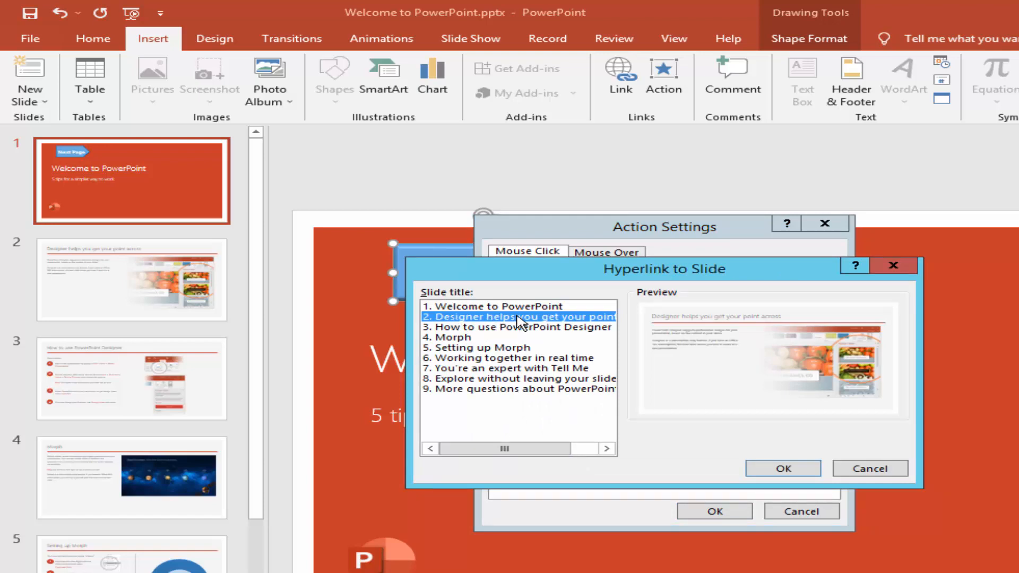
click(782, 468)
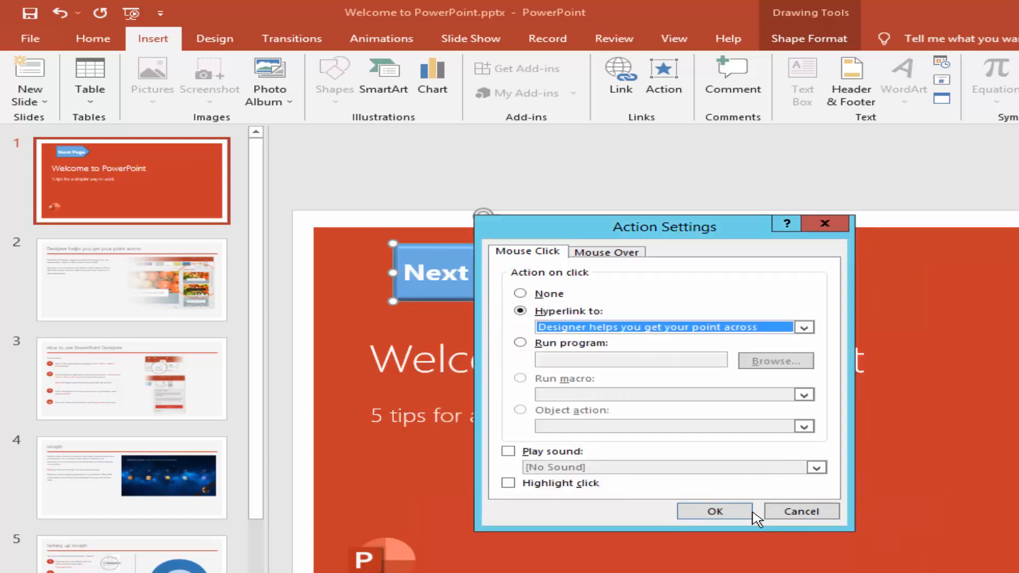
click(715, 510)
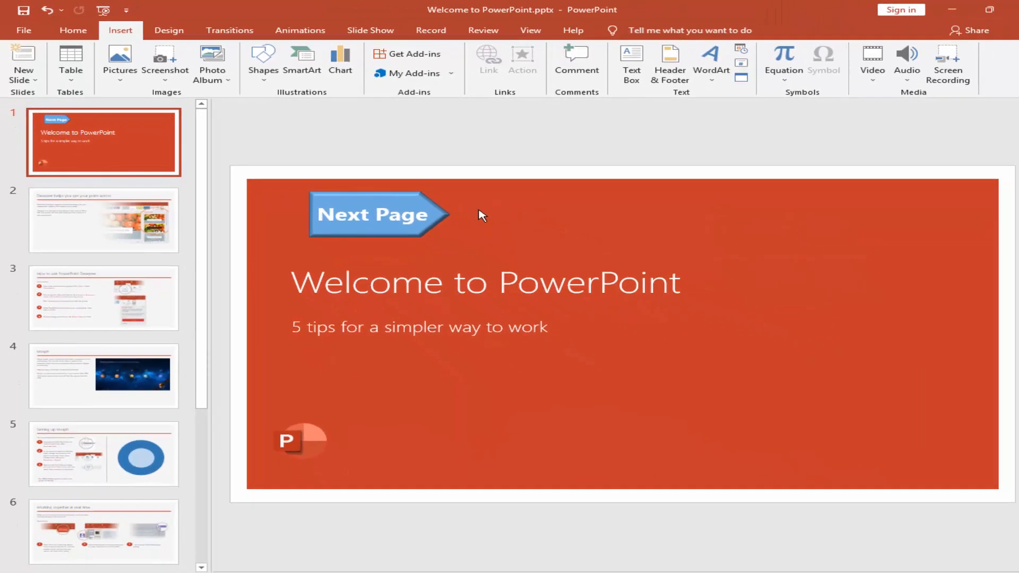
mouse_move(377, 215)
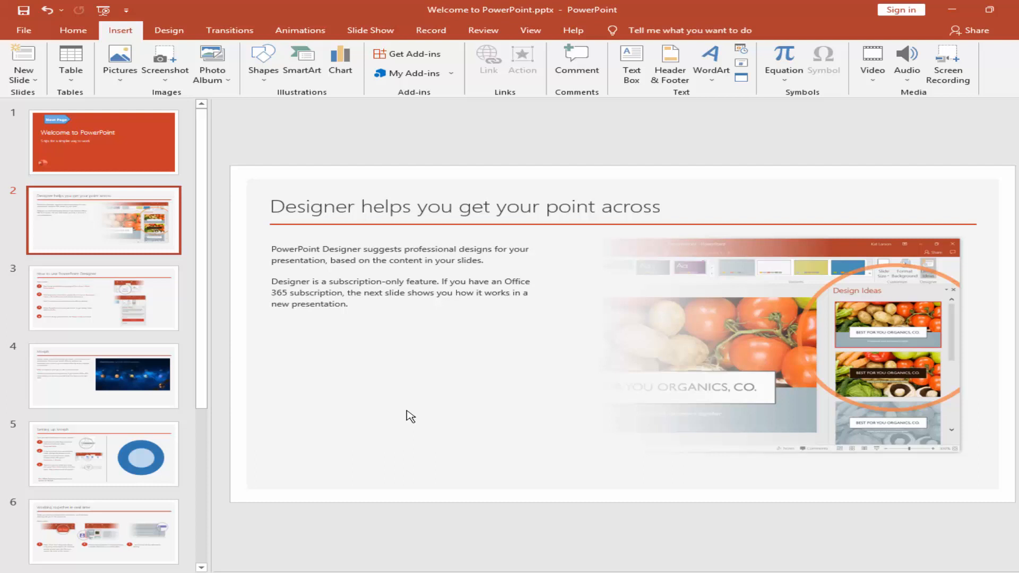
- Paste a copy of the Next Page arrow onto slide 2 and place it below the body text
click(103, 141)
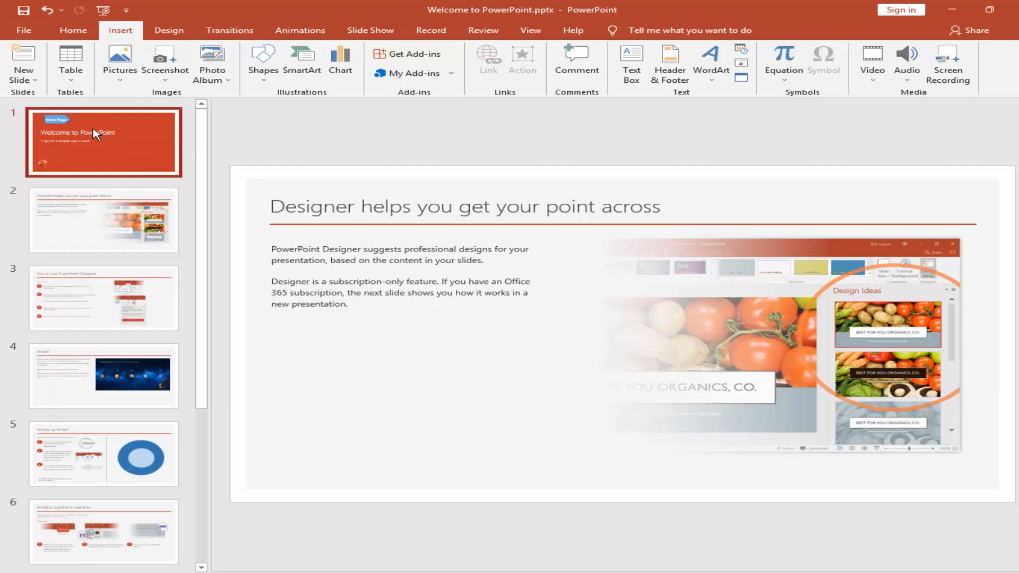
click(103, 219)
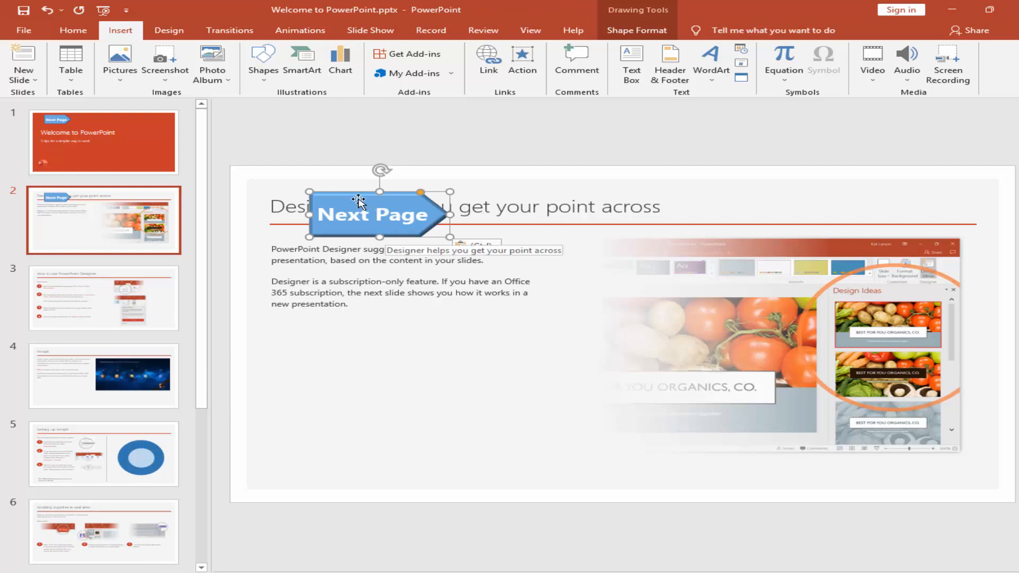
drag(380, 214, 351, 377)
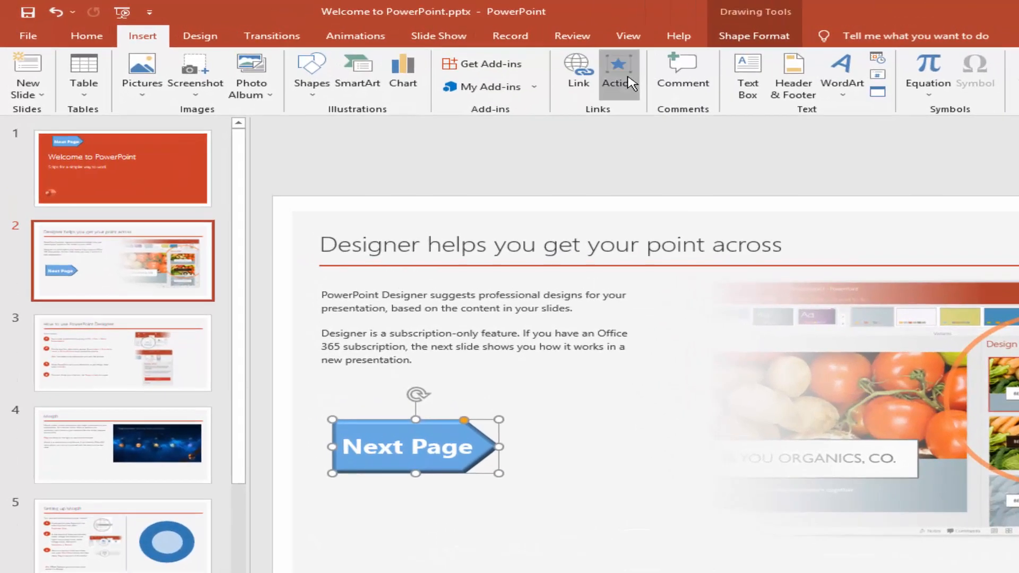
- Hyperlink slide 2's Next Page arrow back to slide 1, Welcome to PowerPoint
click(618, 73)
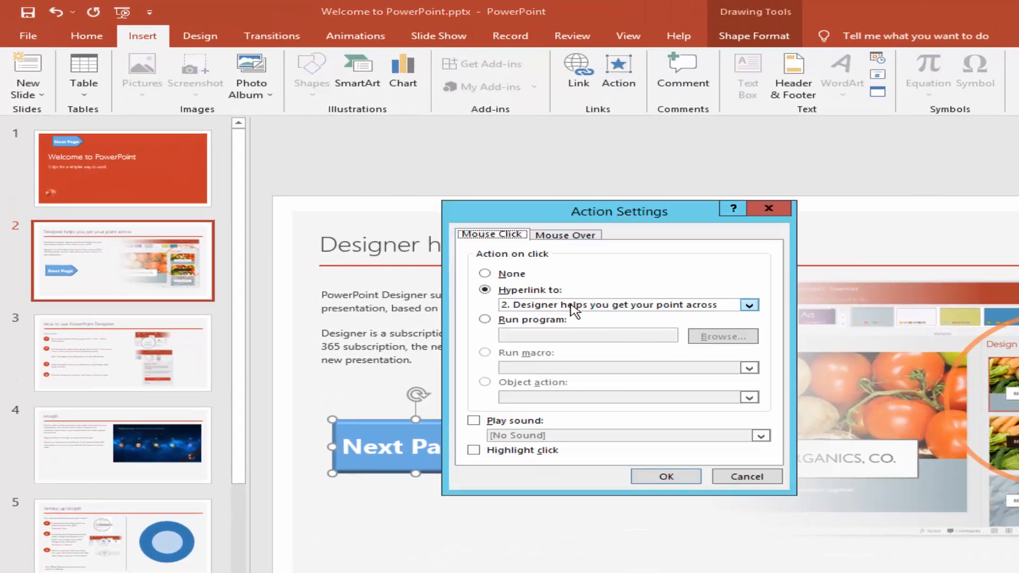
click(749, 304)
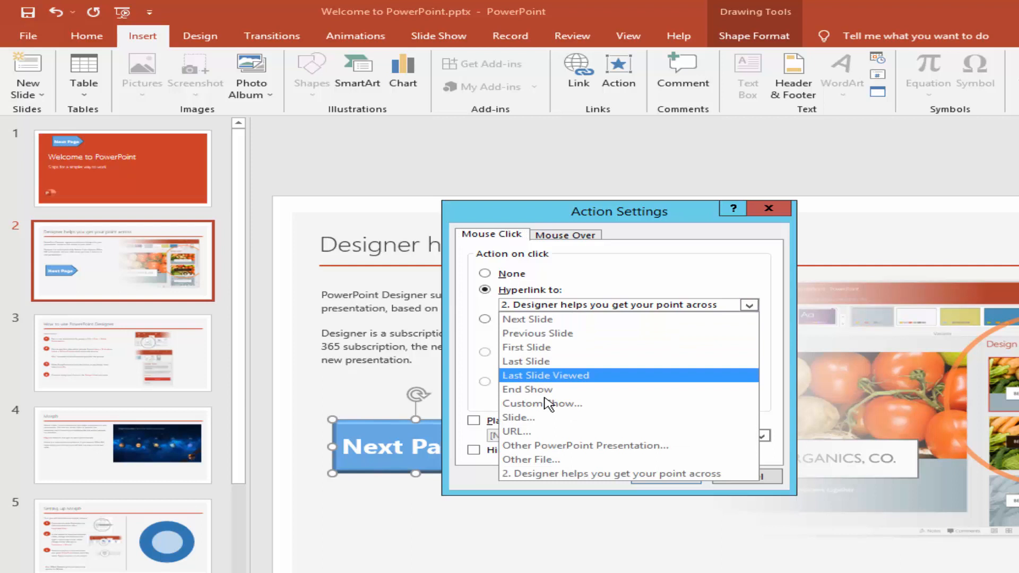
click(518, 417)
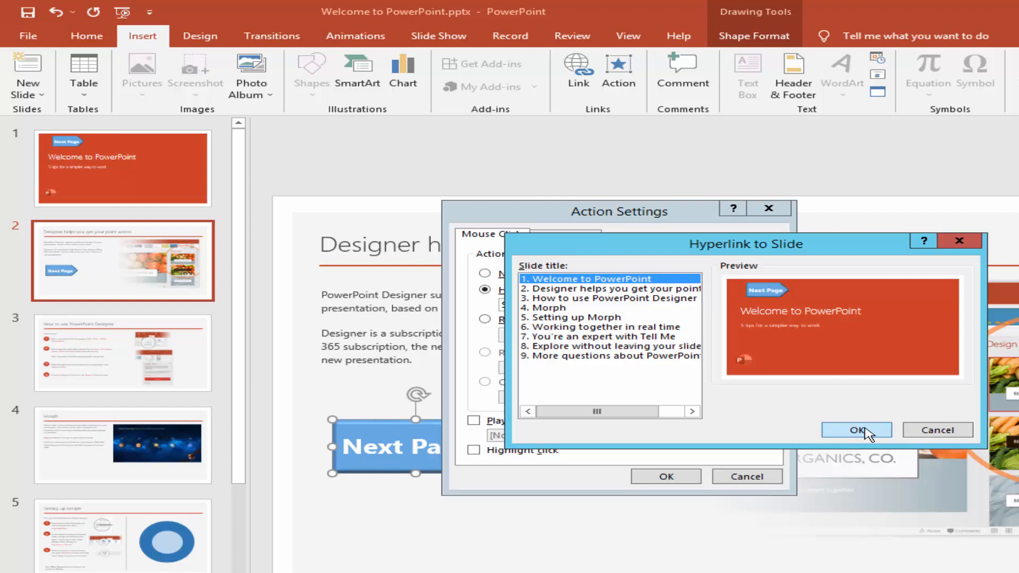
click(855, 429)
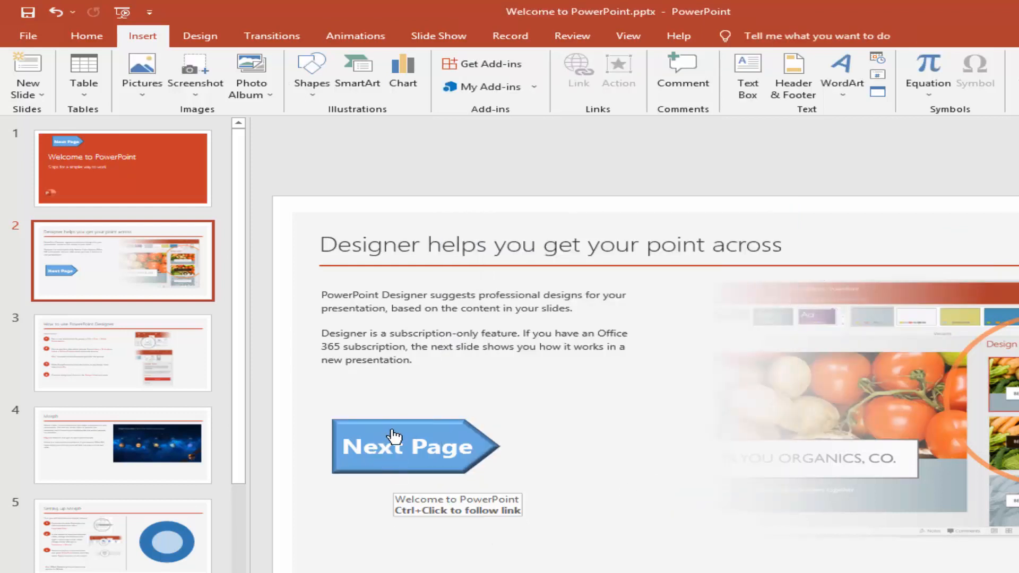
click(415, 447)
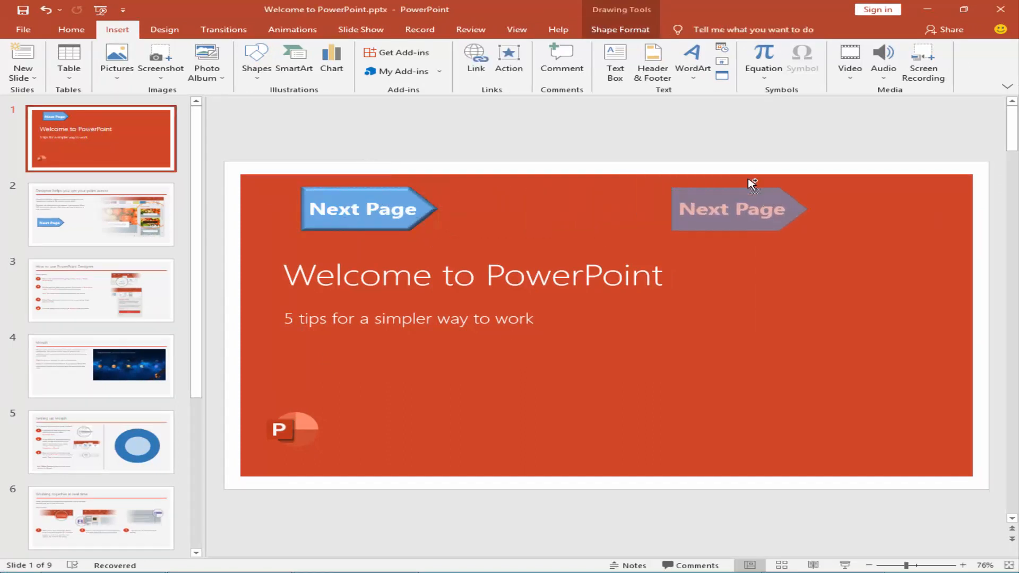
- Hyperlink the second Next Page arrow on slide 1 to slide 9, More questions about PowerPoint
click(738, 209)
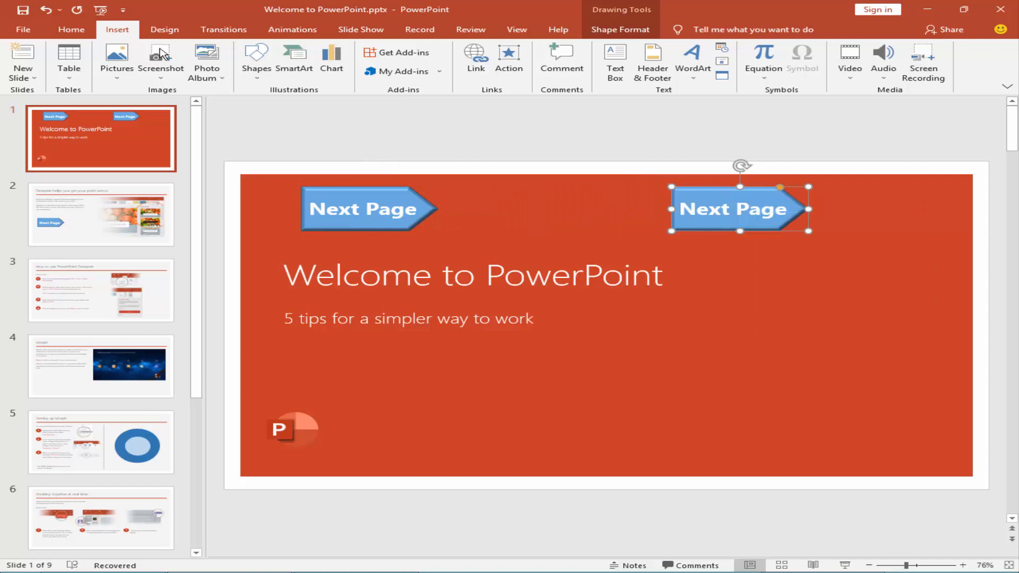
click(508, 58)
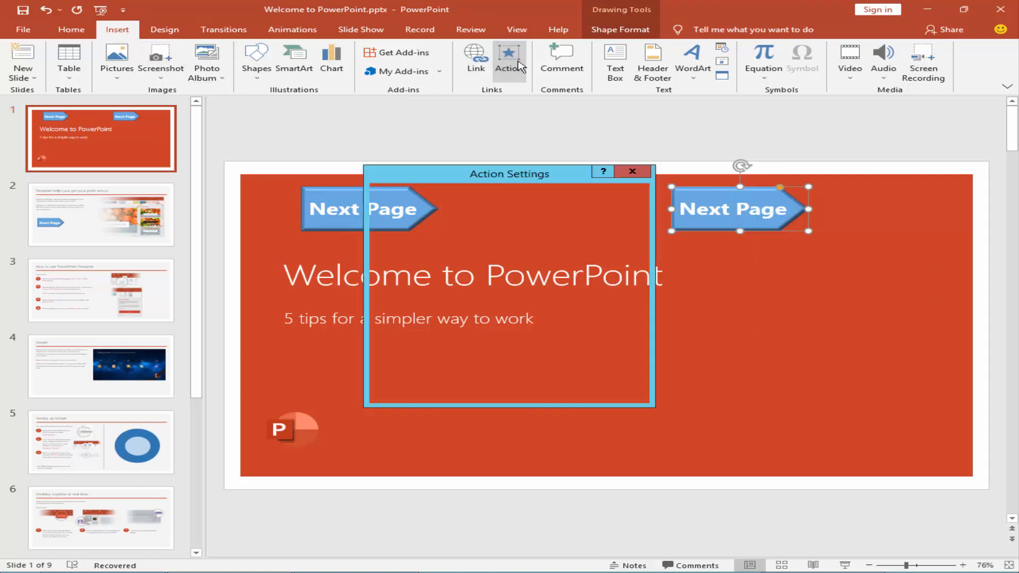
click(615, 250)
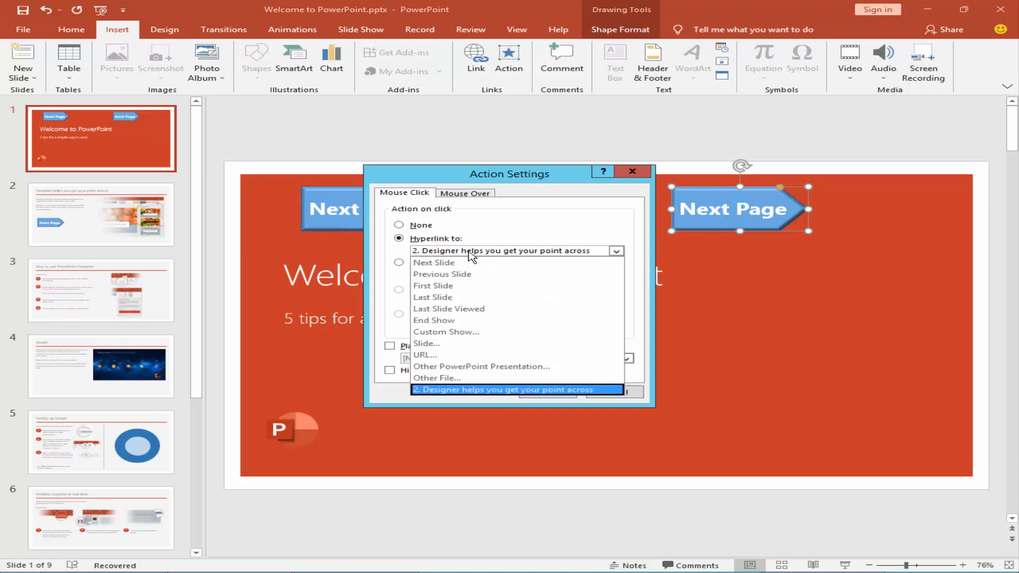
click(426, 343)
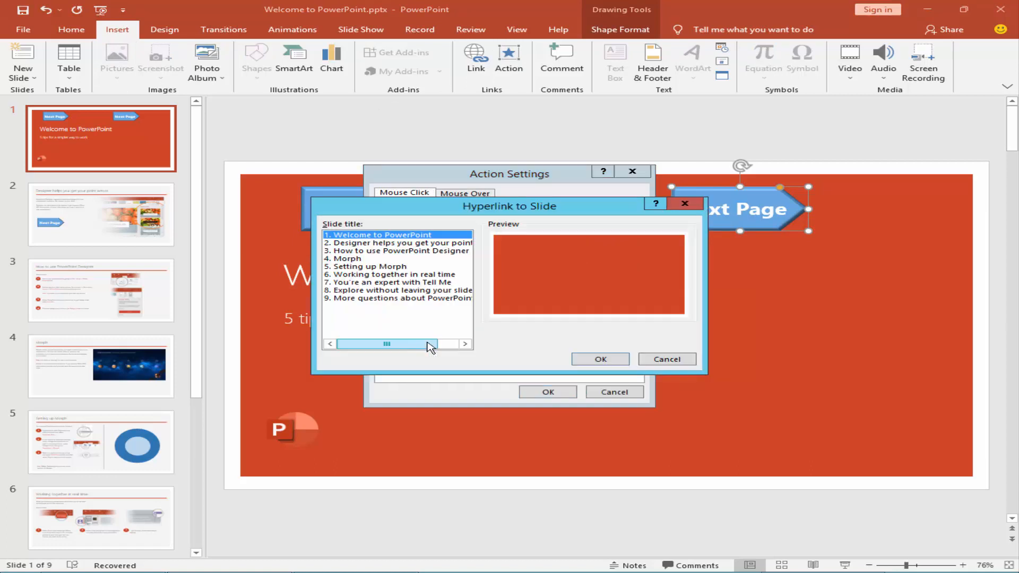
click(390, 298)
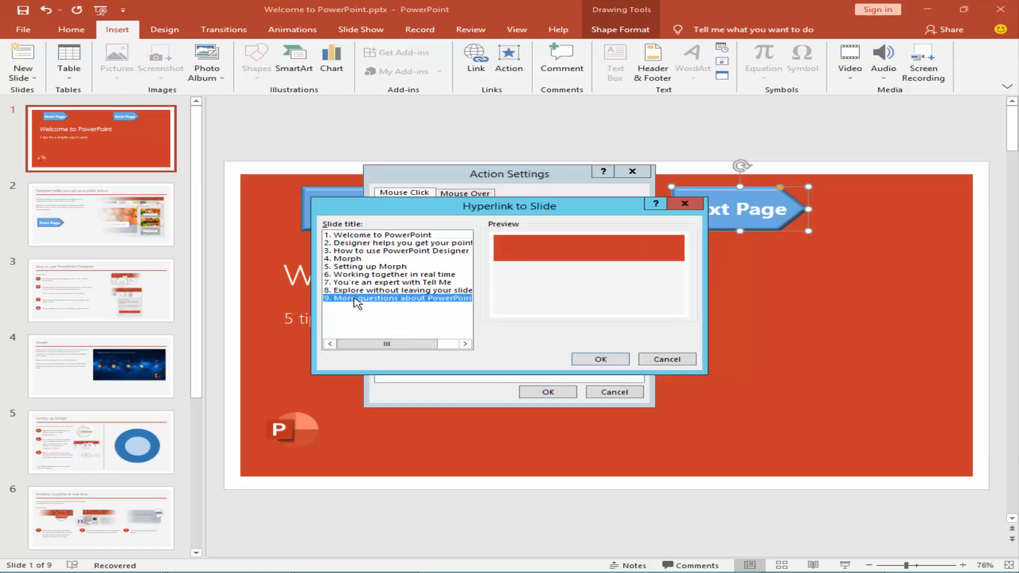
click(398, 298)
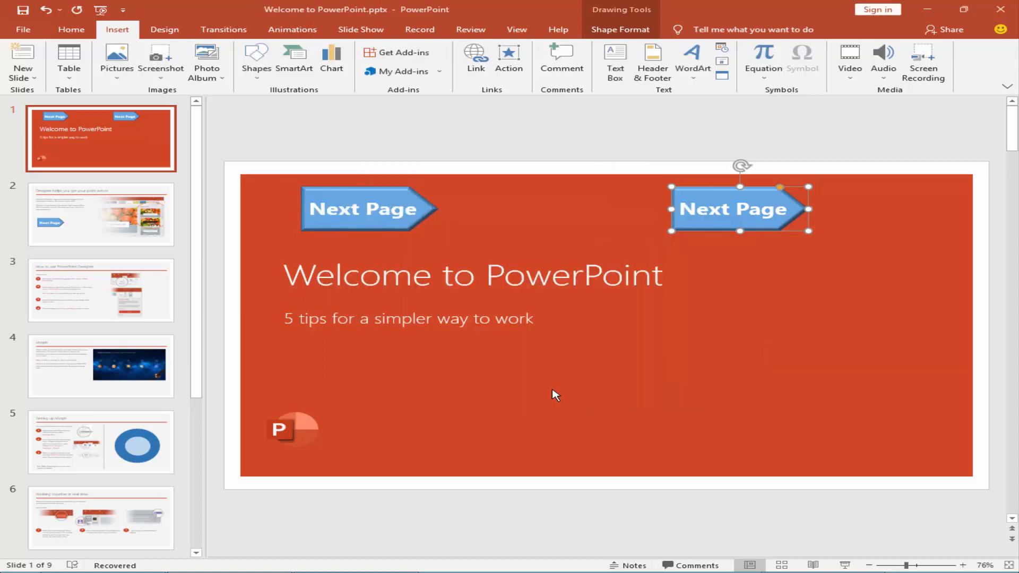
mouse_move(718, 201)
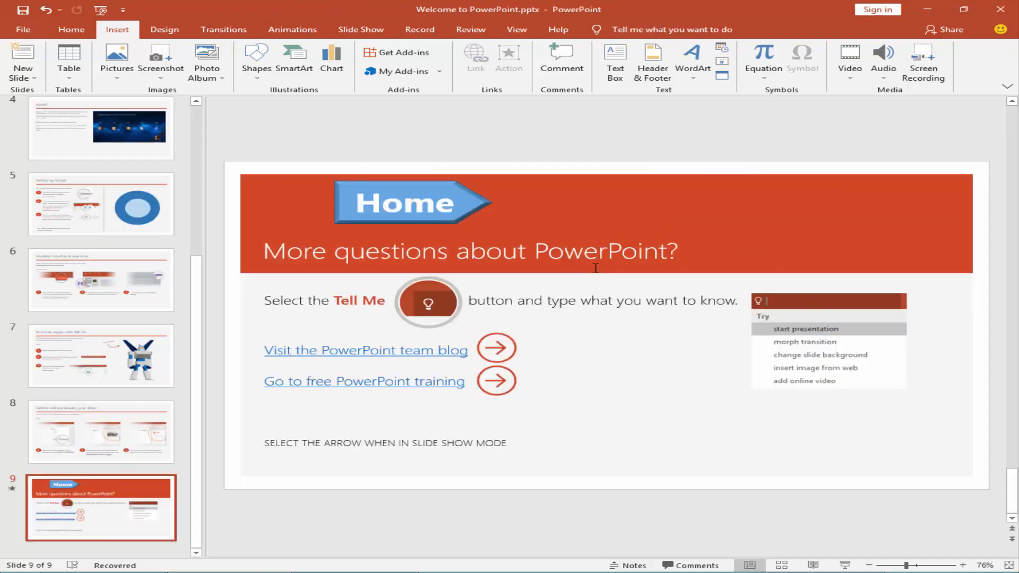
mouse_move(39, 391)
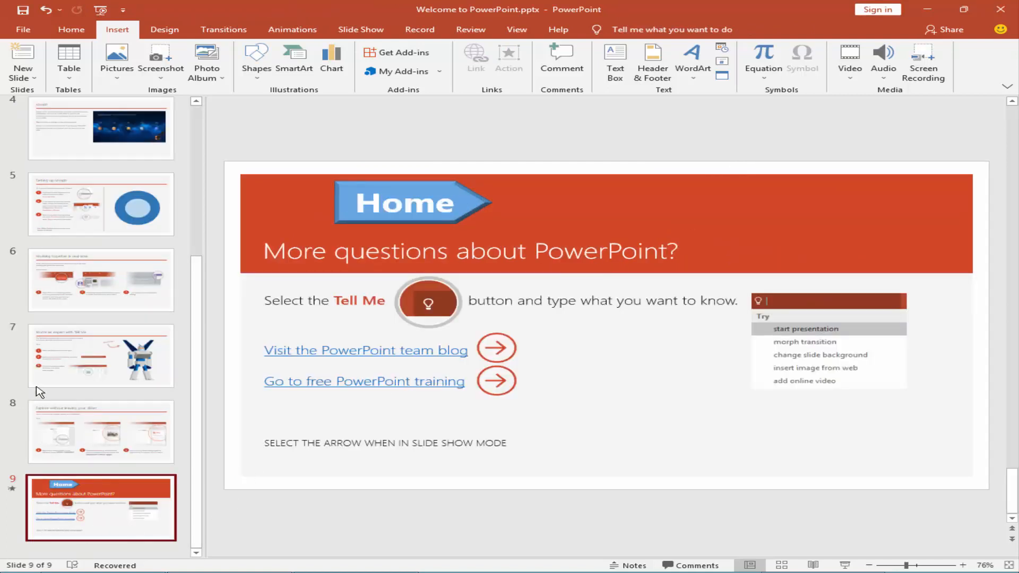
- Hyperlink the Home arrow on slide 9 back to slide 1, Welcome to PowerPoint
scroll(up, 3)
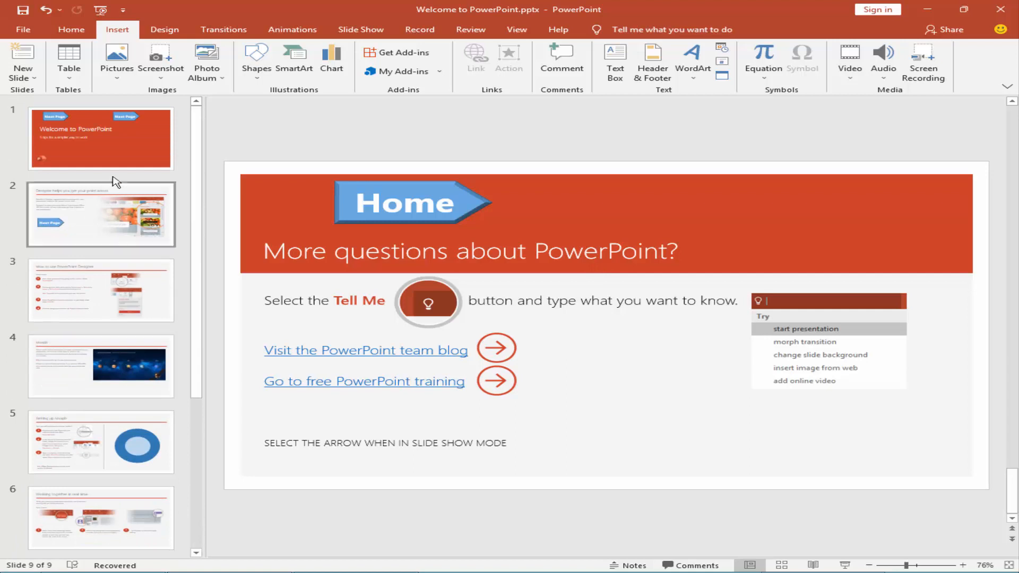
click(101, 214)
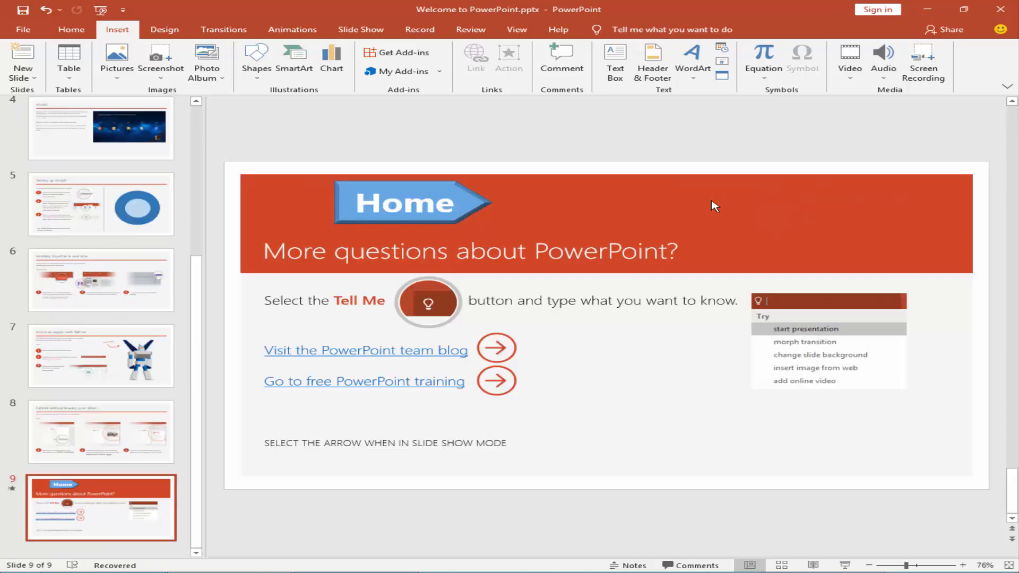
click(403, 203)
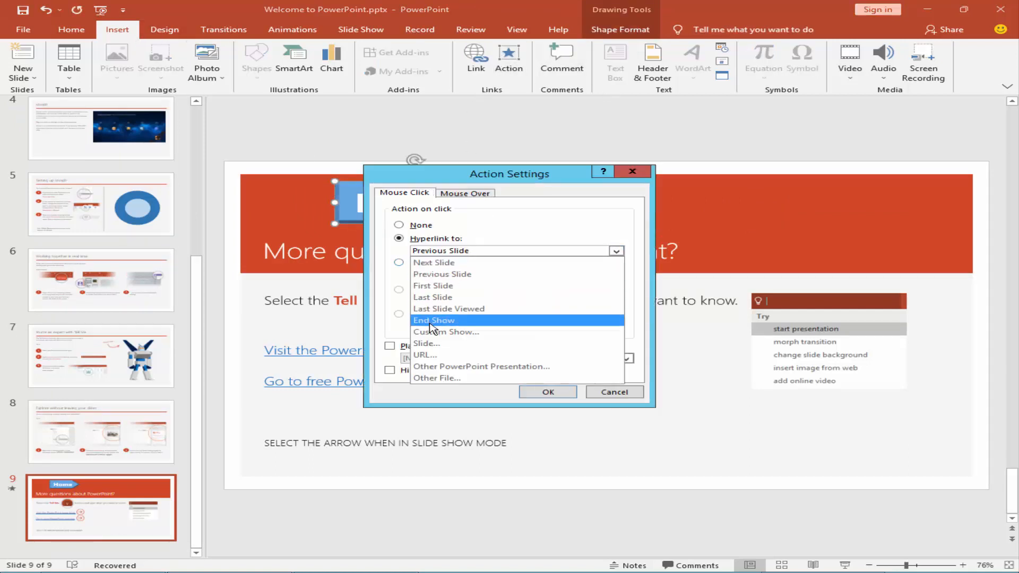
click(426, 343)
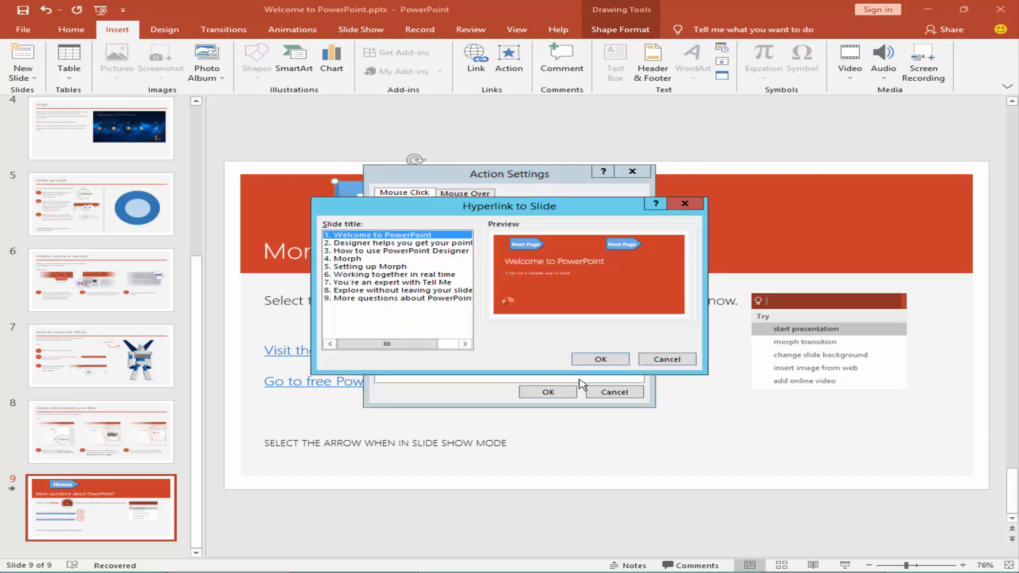
click(598, 359)
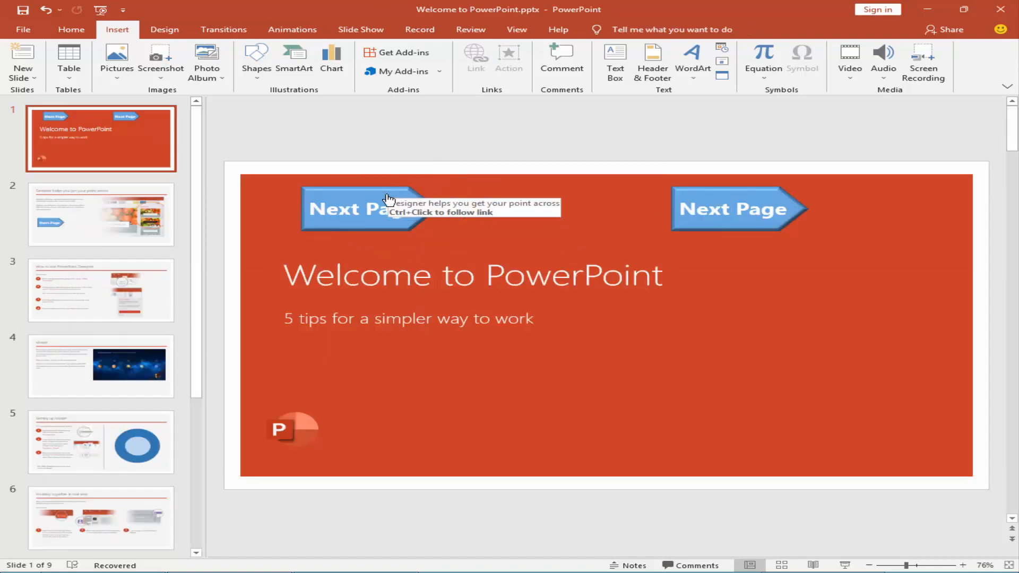
mouse_move(531, 274)
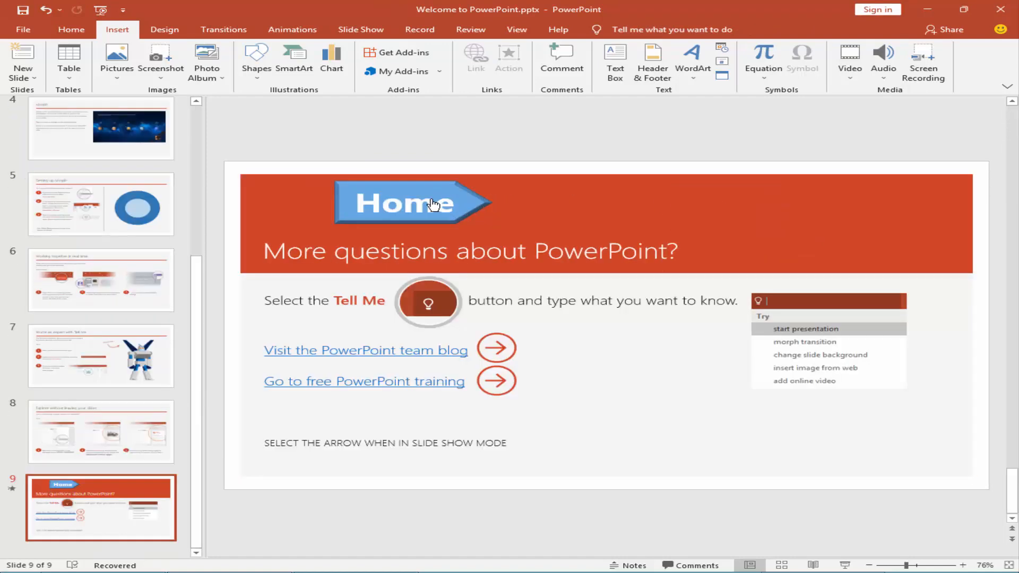
mouse_move(744, 204)
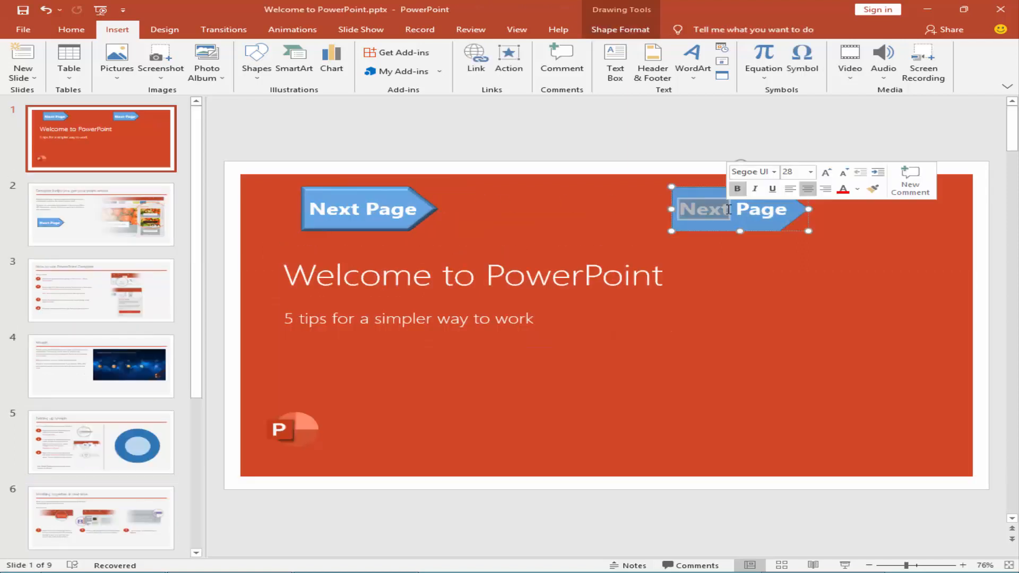
- Check the arrow links between slides 1 and 9, then show slide 6, Working together in real time
text(End)
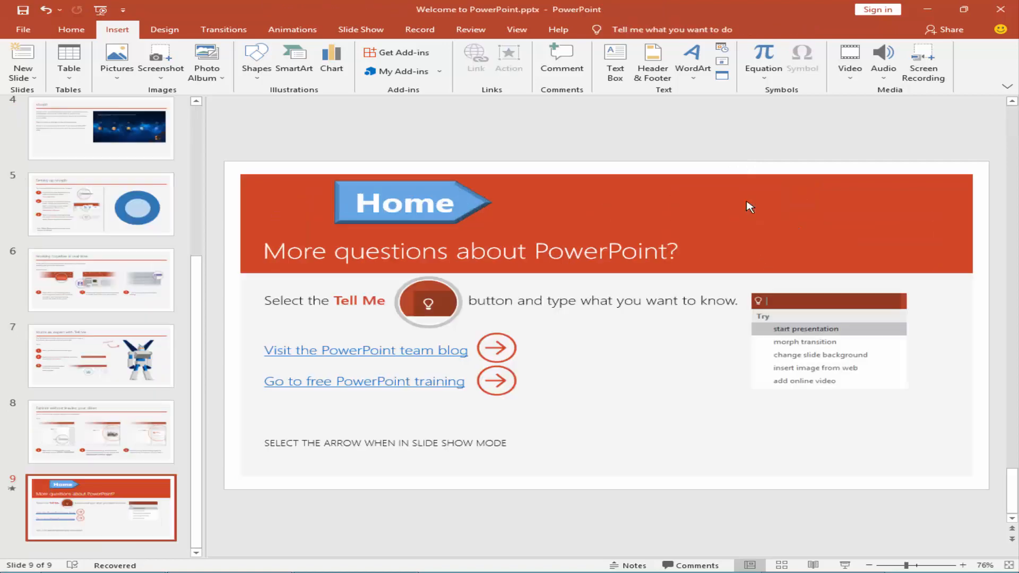
mouse_move(737, 212)
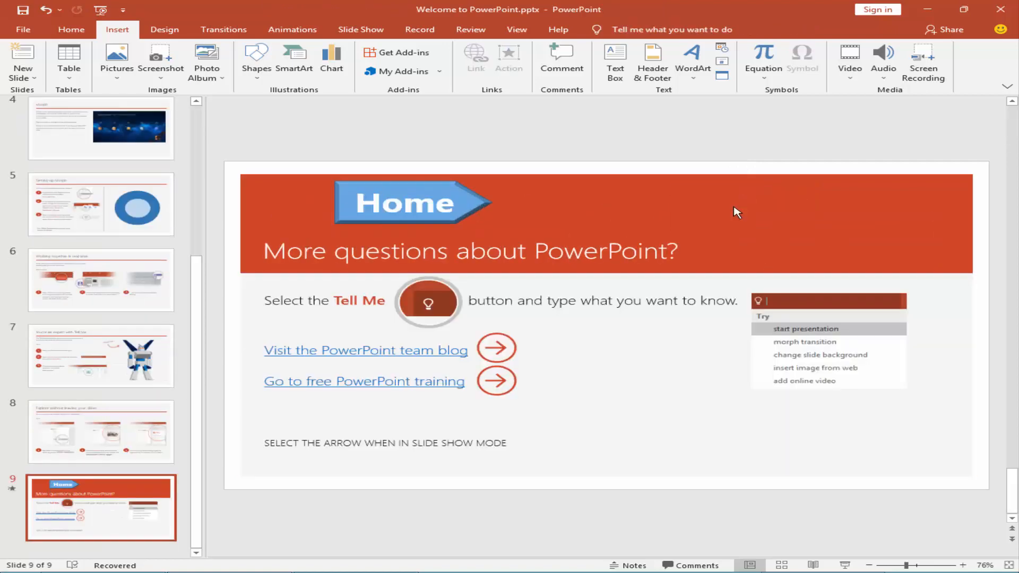
click(101, 279)
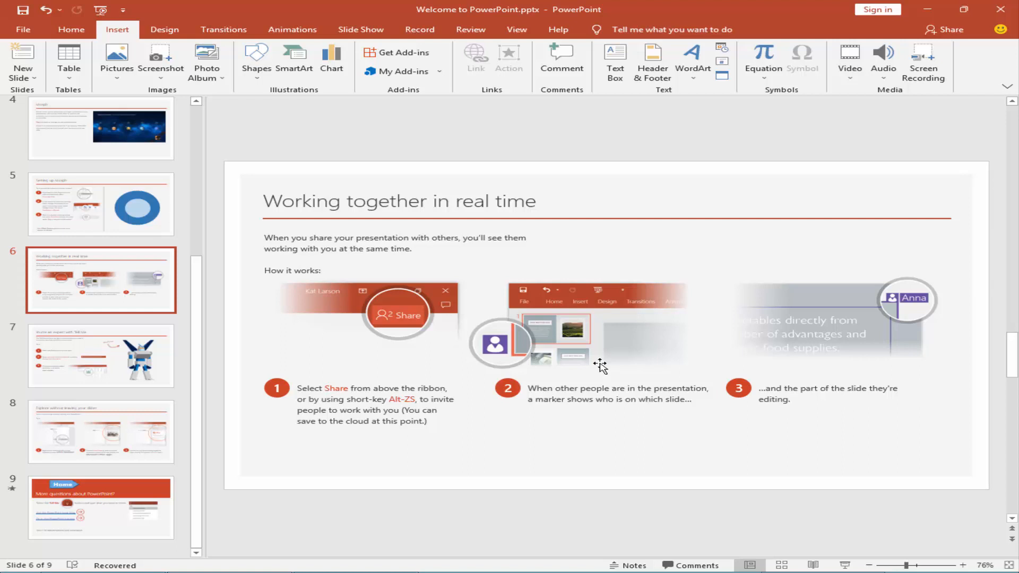
mouse_move(542, 361)
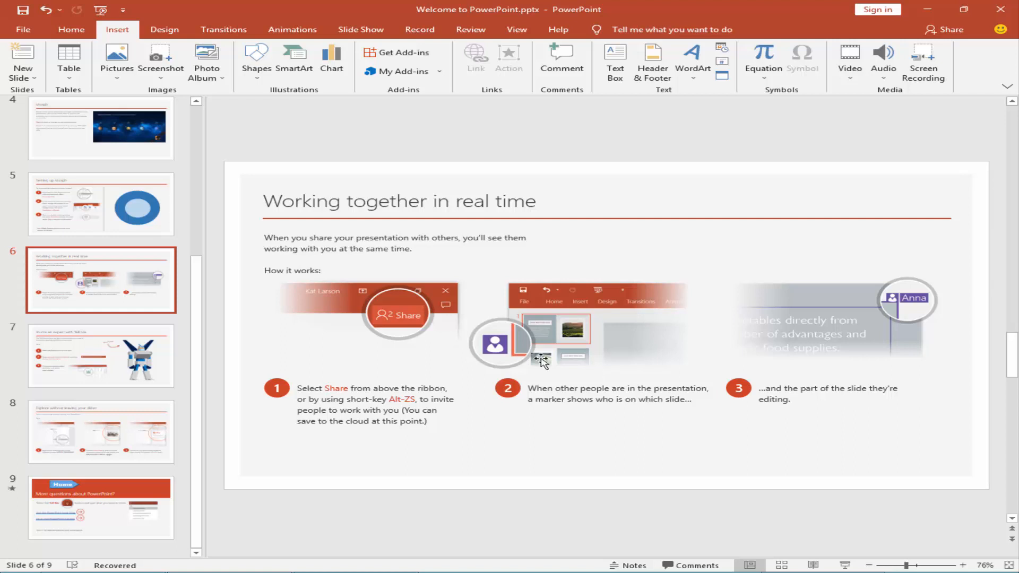